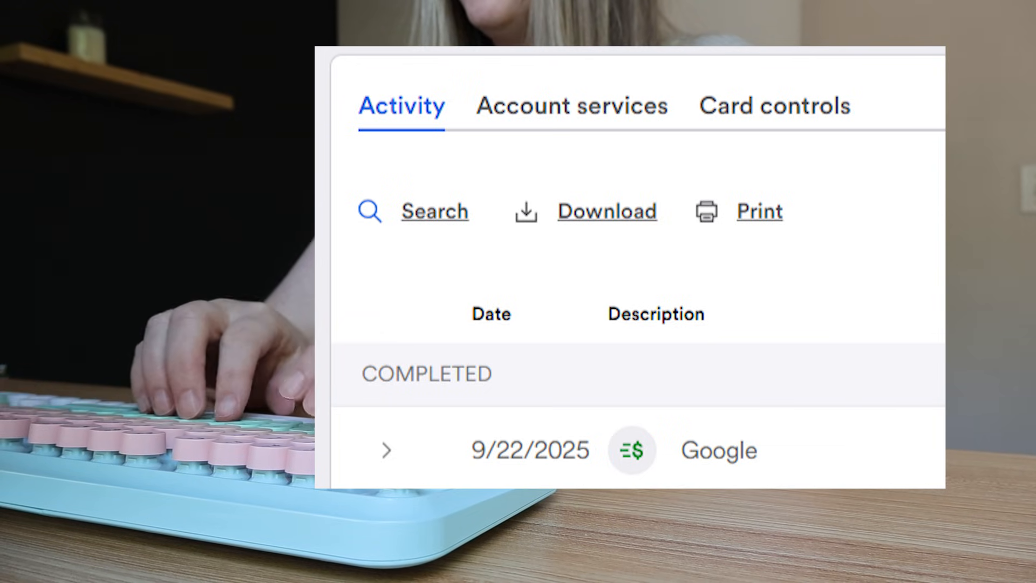
# Show the bank account's completed transaction activity ready for download
pyautogui.click(605, 212)
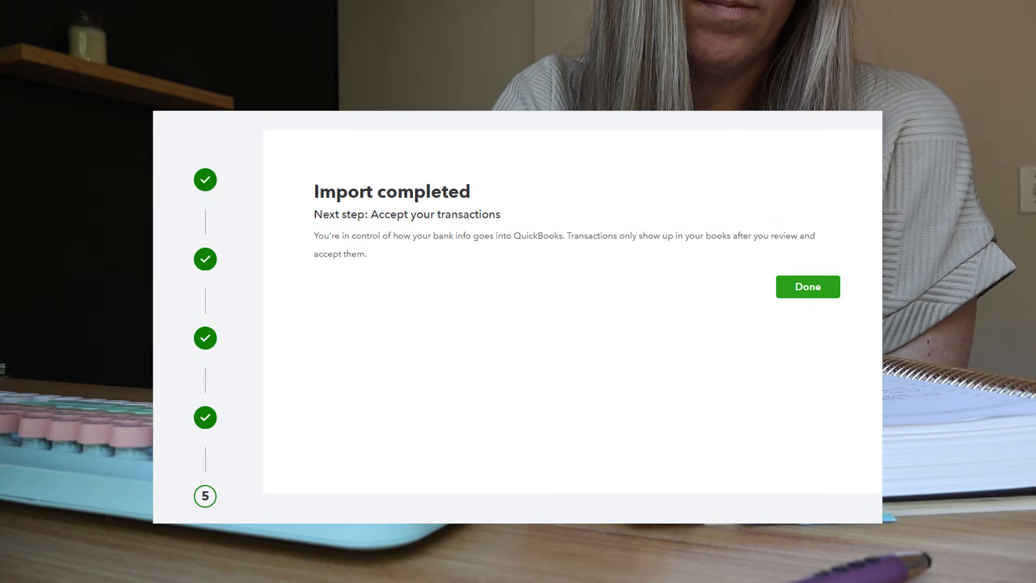
# Confirm the bank file import as complete so transactions are ready for review
pyautogui.click(807, 286)
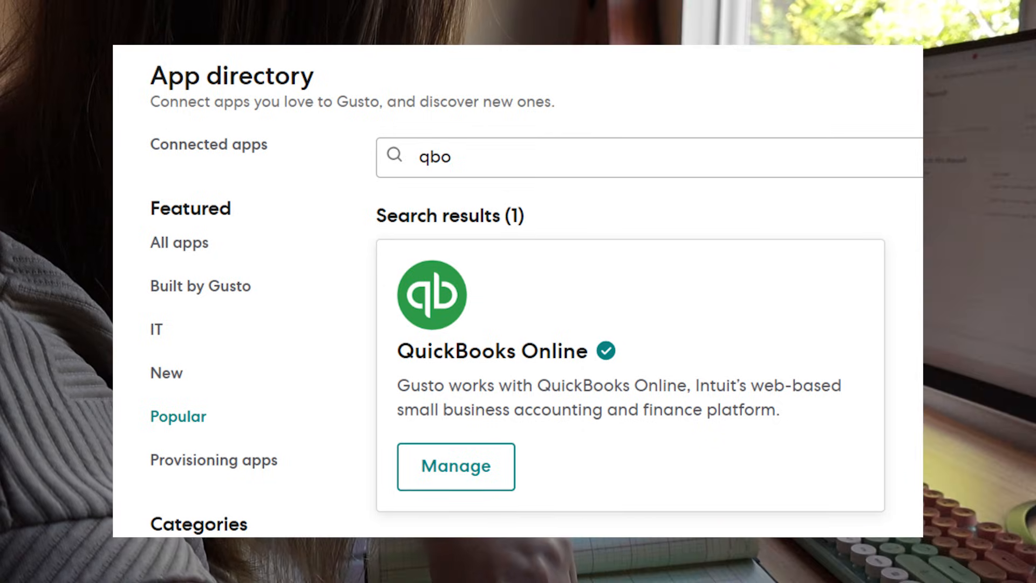
# Choose Auto sync for the QuickBooks Online integration in Gusto and save it
pyautogui.click(454, 466)
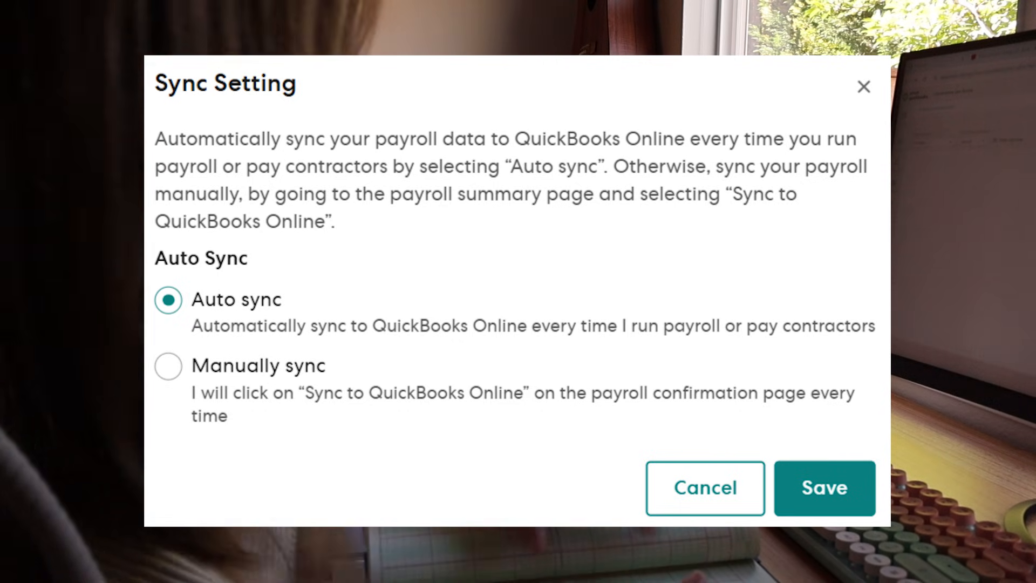
pyautogui.click(823, 488)
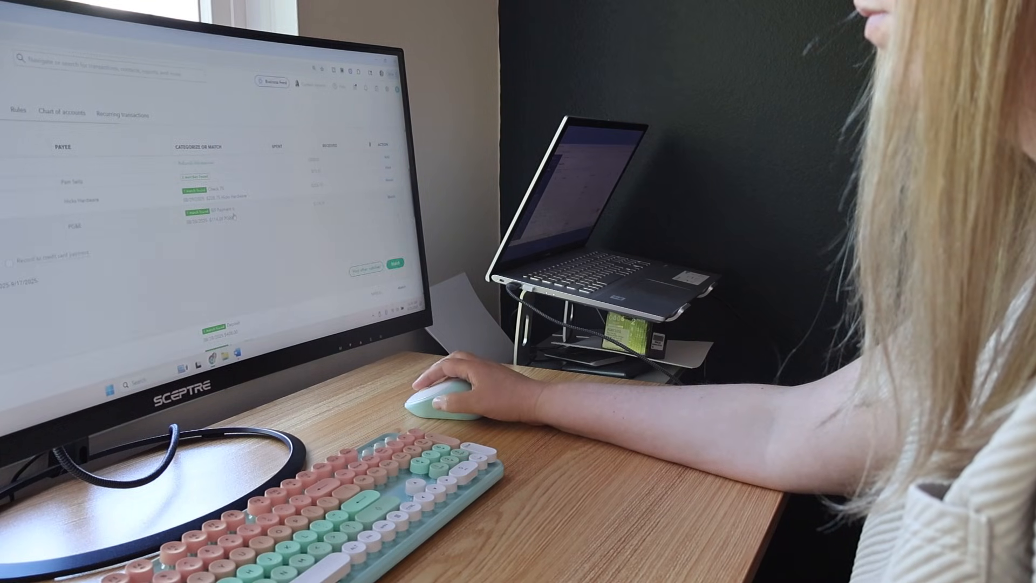
pyautogui.scroll(-3)
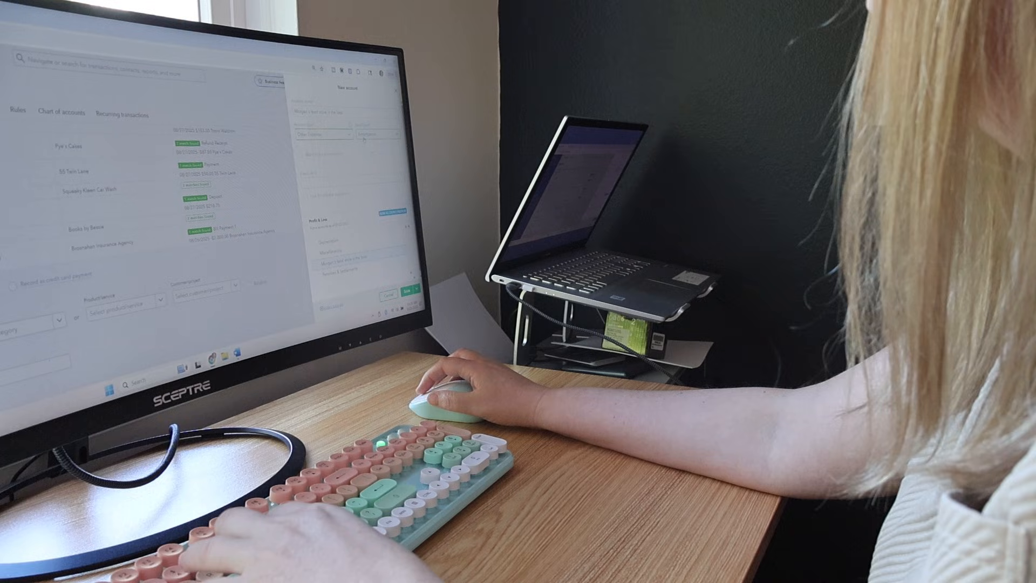
# Show the account type choices in the New account side panel
pyautogui.click(367, 134)
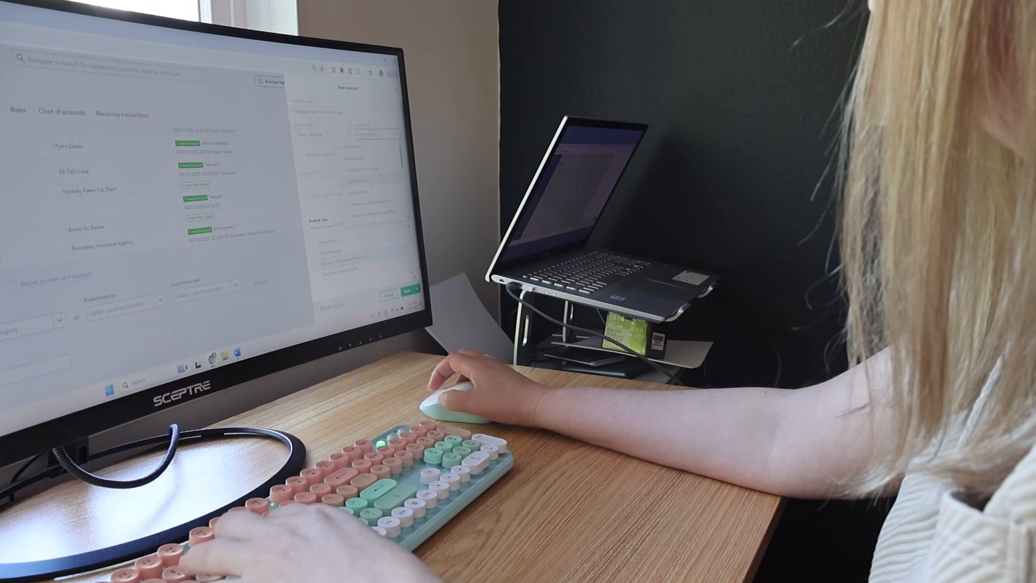